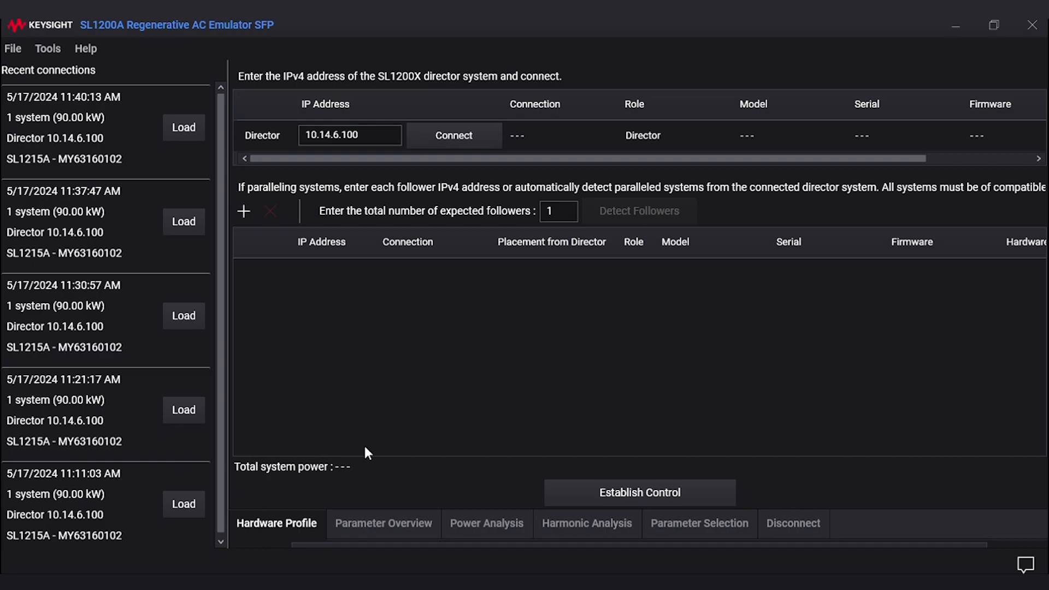
mouse_move(338, 354)
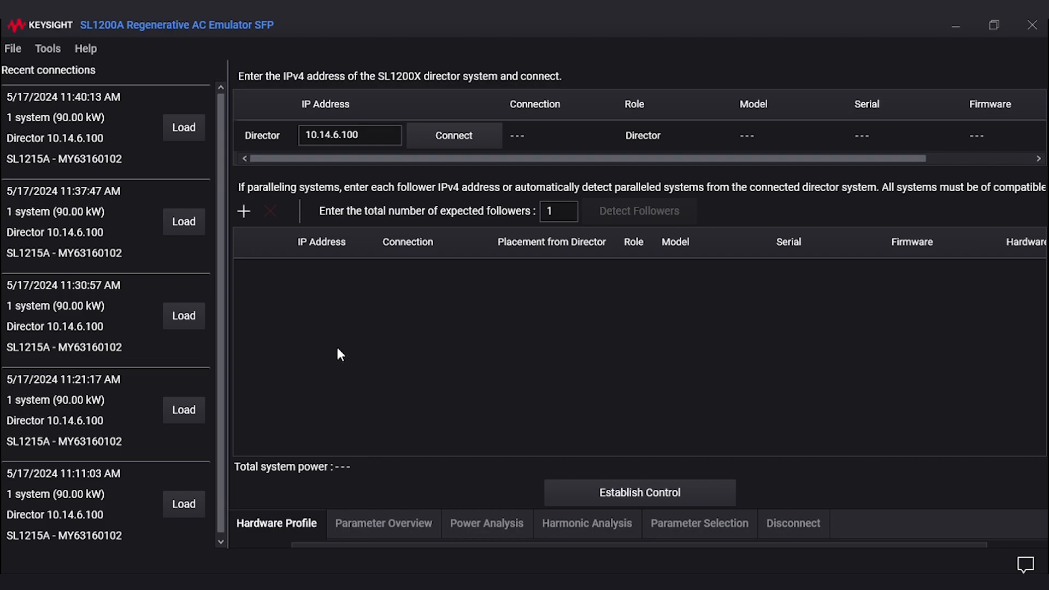
mouse_move(264, 171)
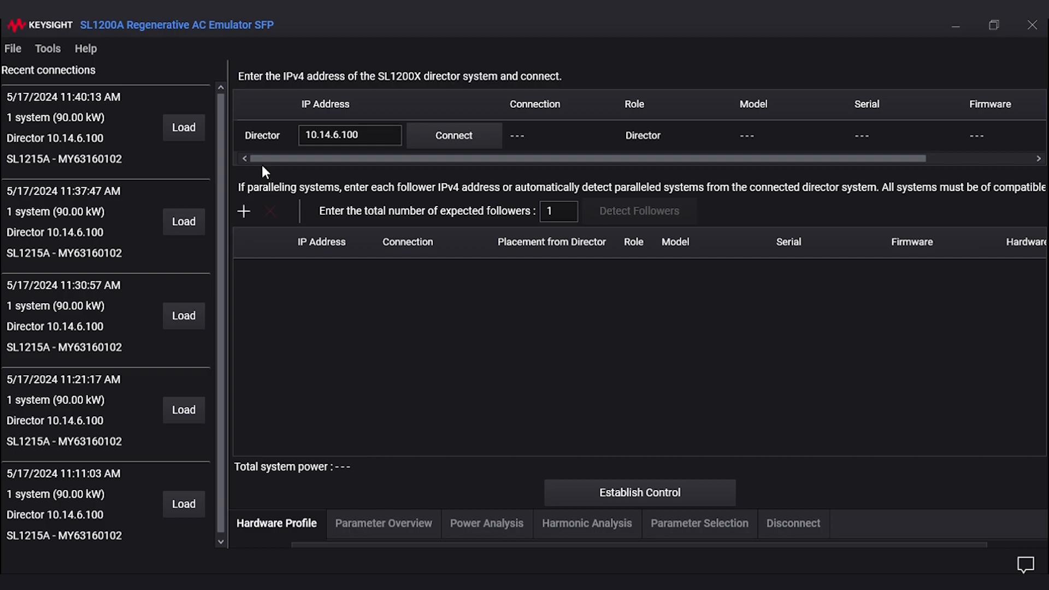
Step: Connect to the SL1215A director system at 10.14.6.100
left_click(349, 135)
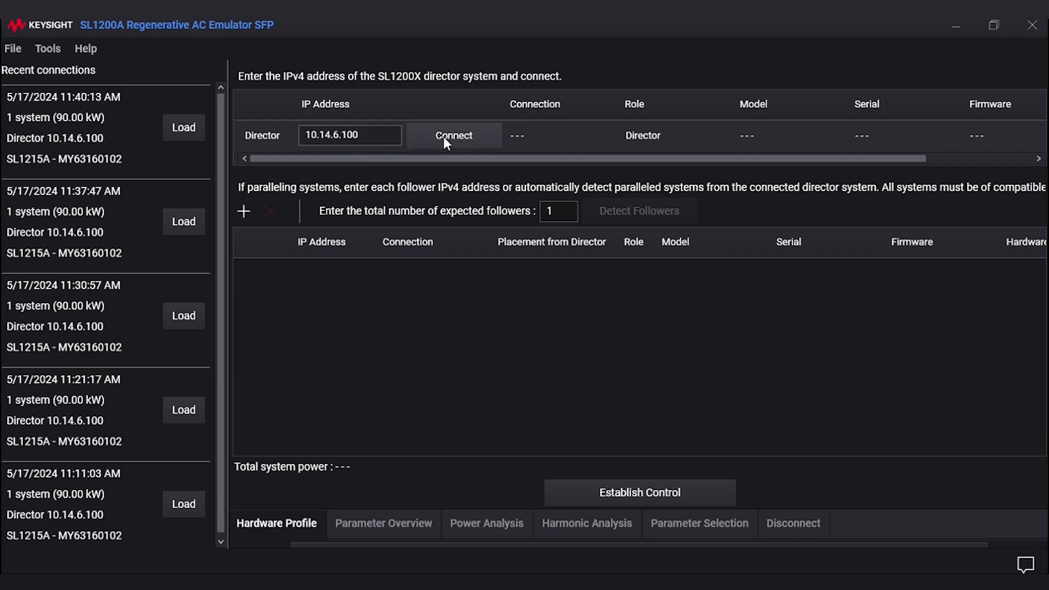
left_click(453, 135)
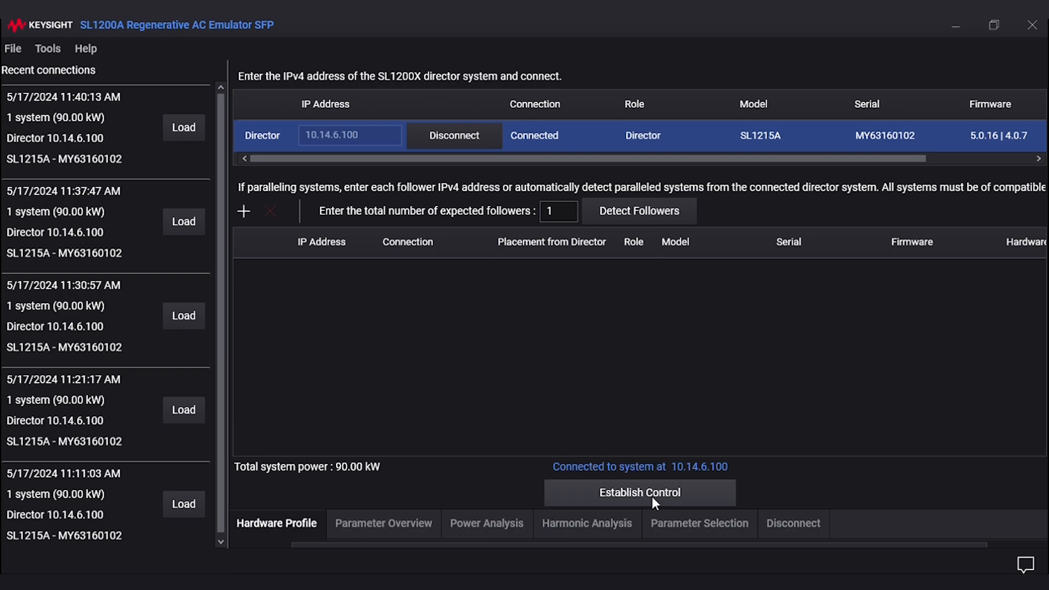
Step: Establish control of the connected emulator system
left_click(638, 493)
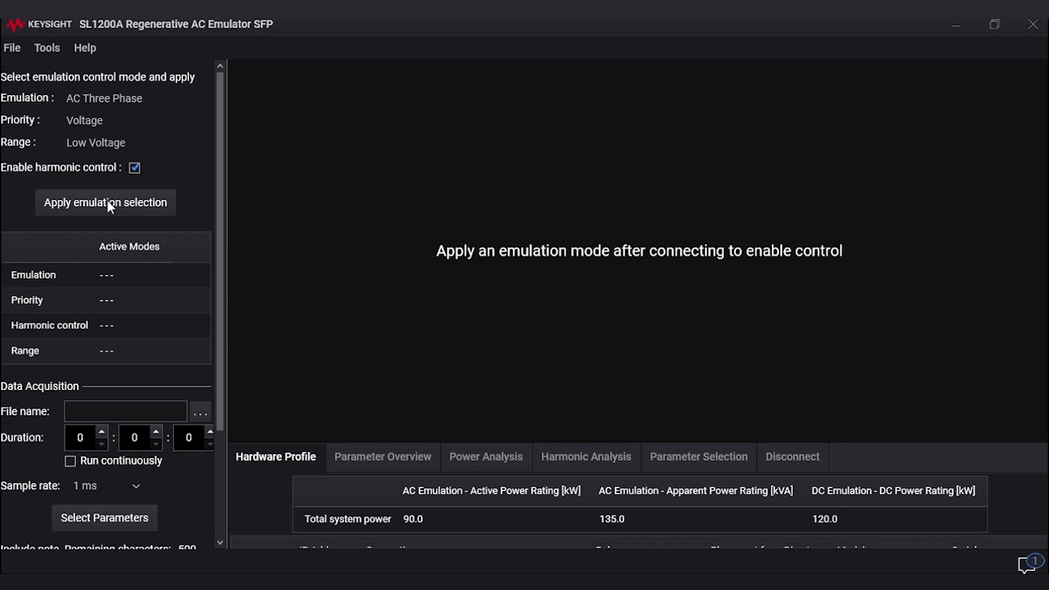
mouse_move(589, 374)
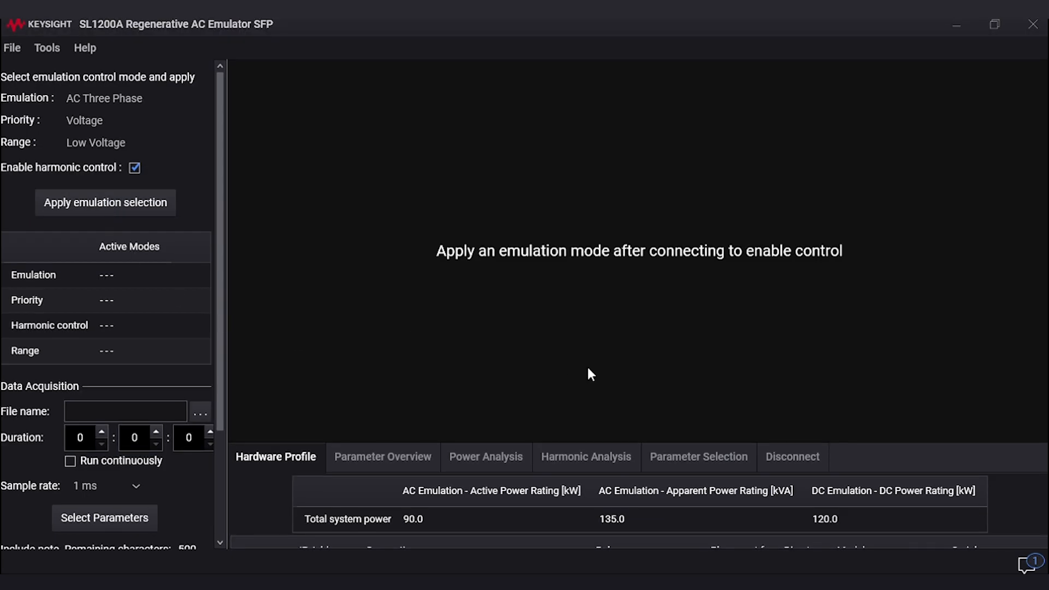
Step: Apply AC three-phase voltage emulation with 60 Hz and 120 V on all phases
left_click(105, 204)
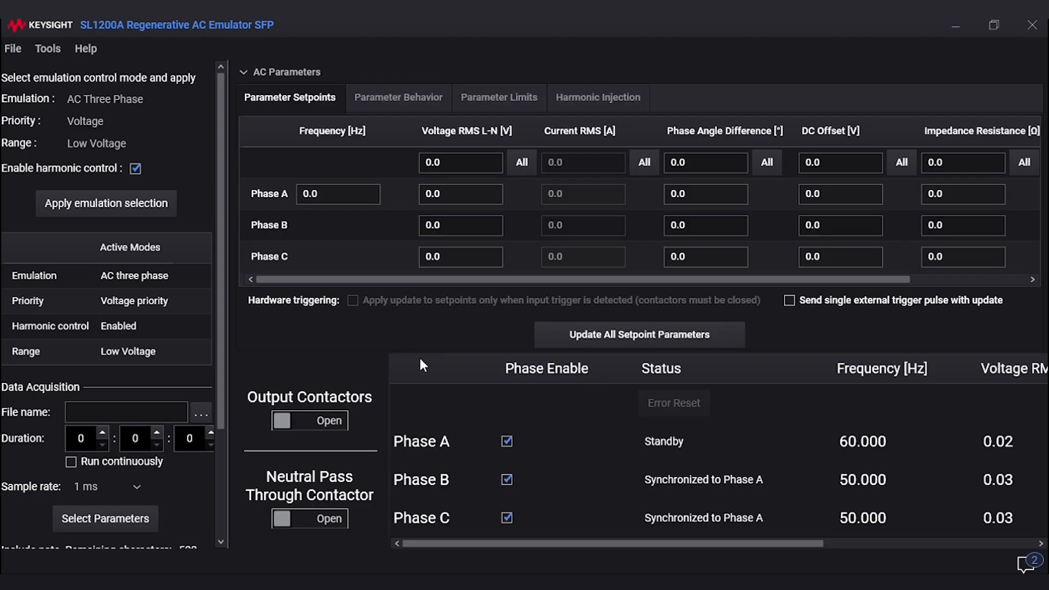
type("60.000")
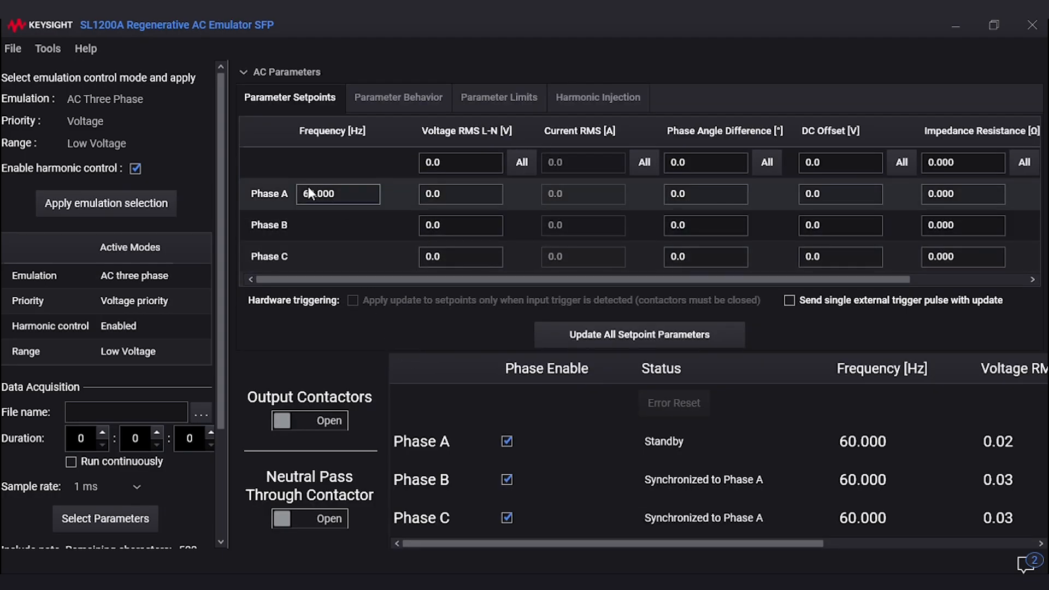
type("60.000")
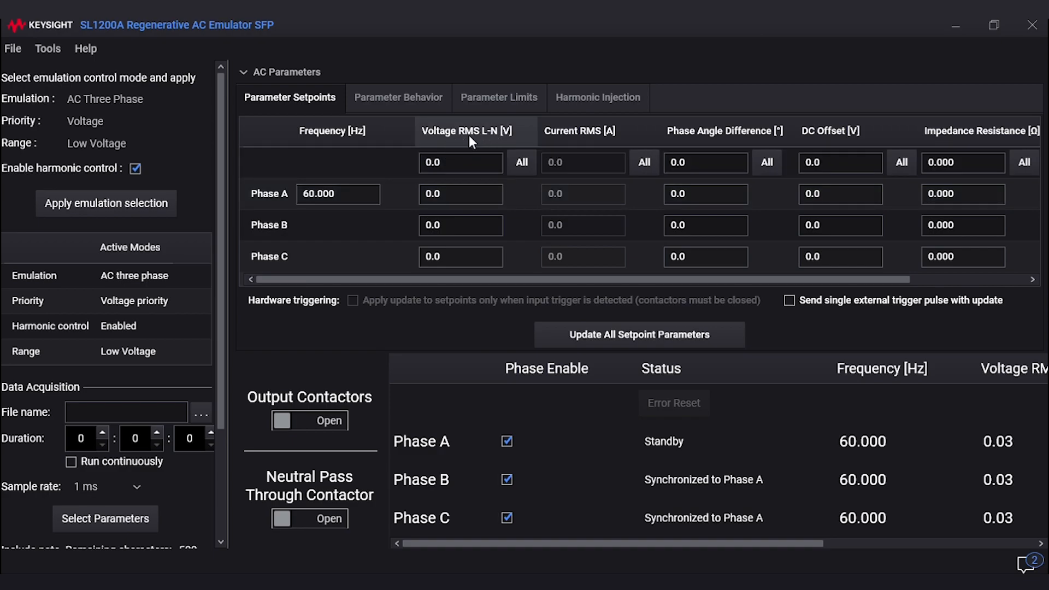
left_click(460, 162)
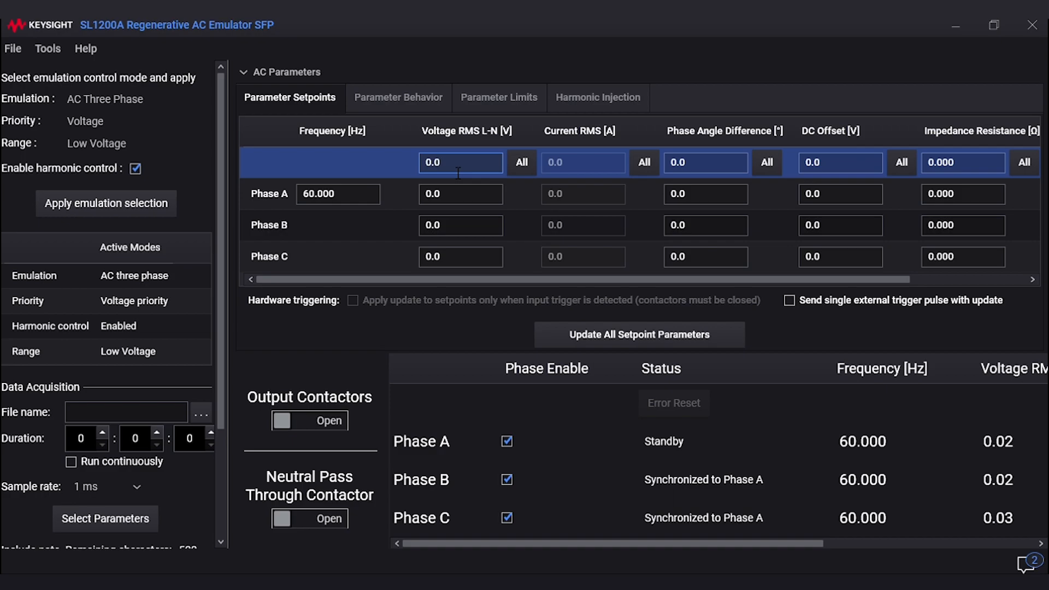
type("120")
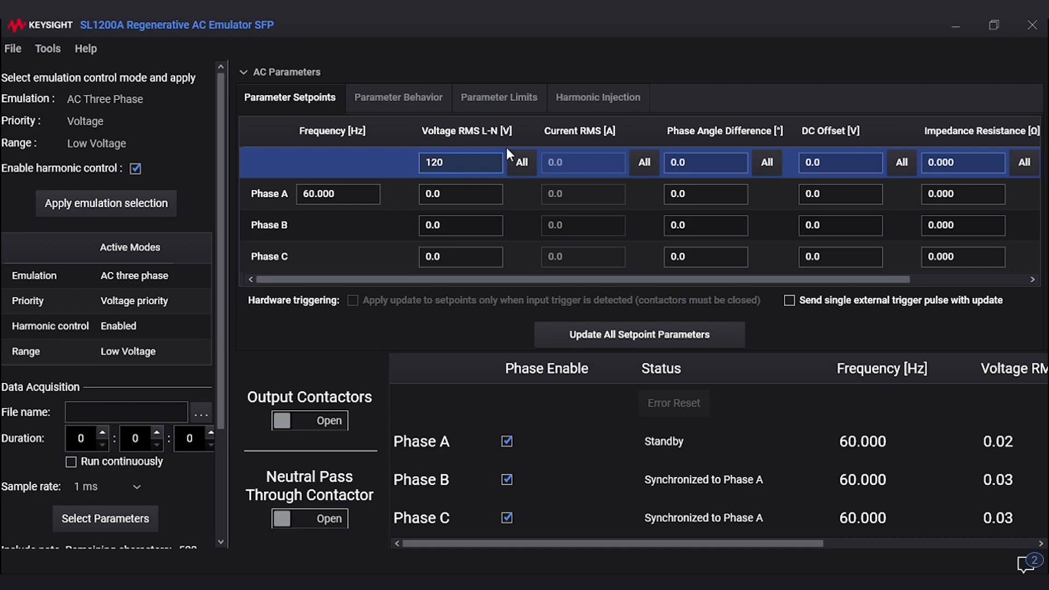
left_click(521, 162)
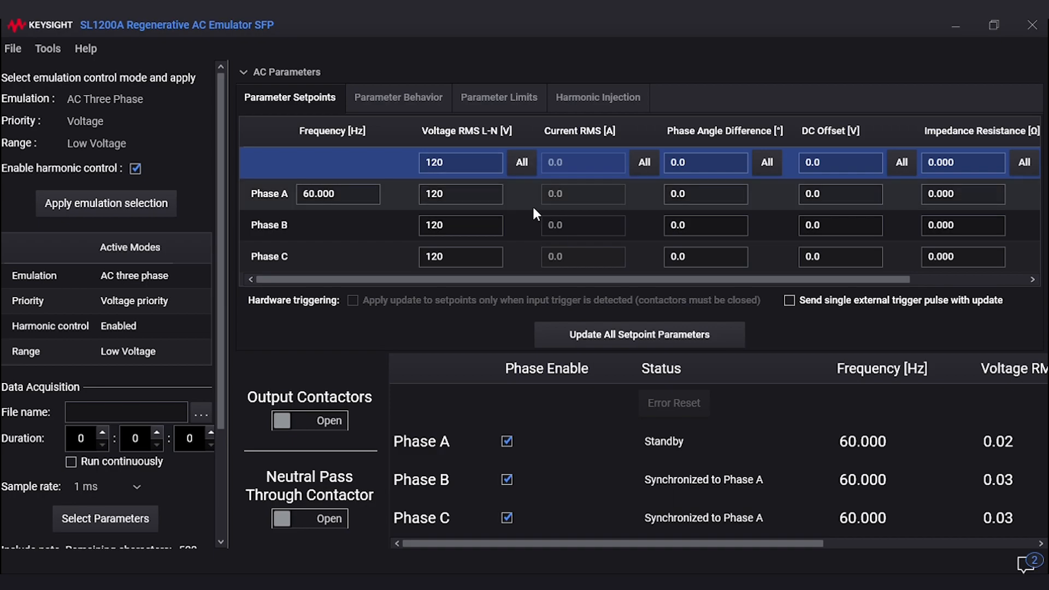
Step: Set the phase angles to 0, 120 and 240 degrees
left_click(705, 195)
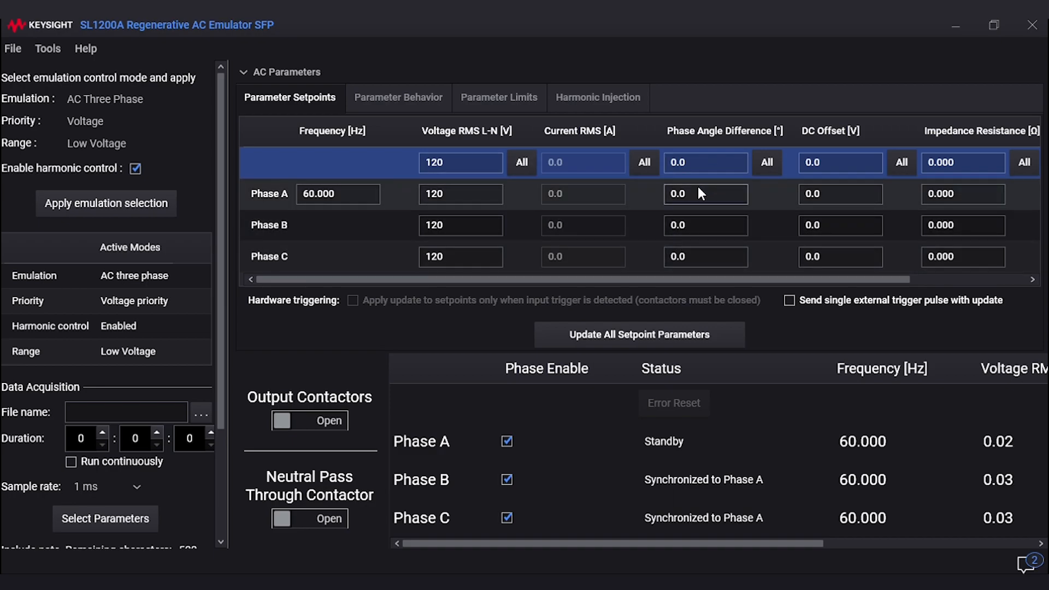
left_click(705, 225)
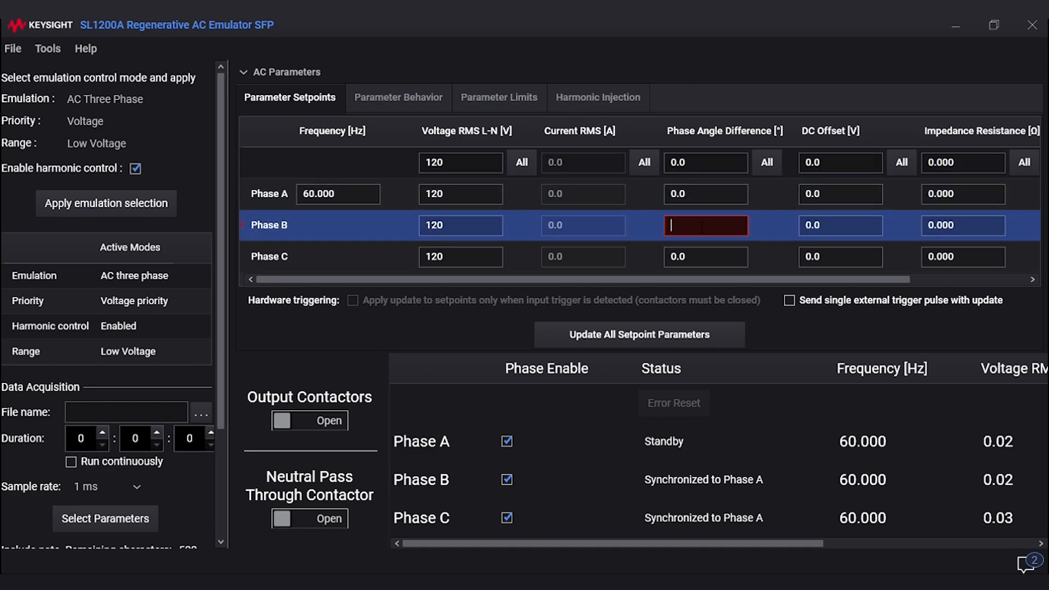
type("120")
left_click(706, 256)
type("240")
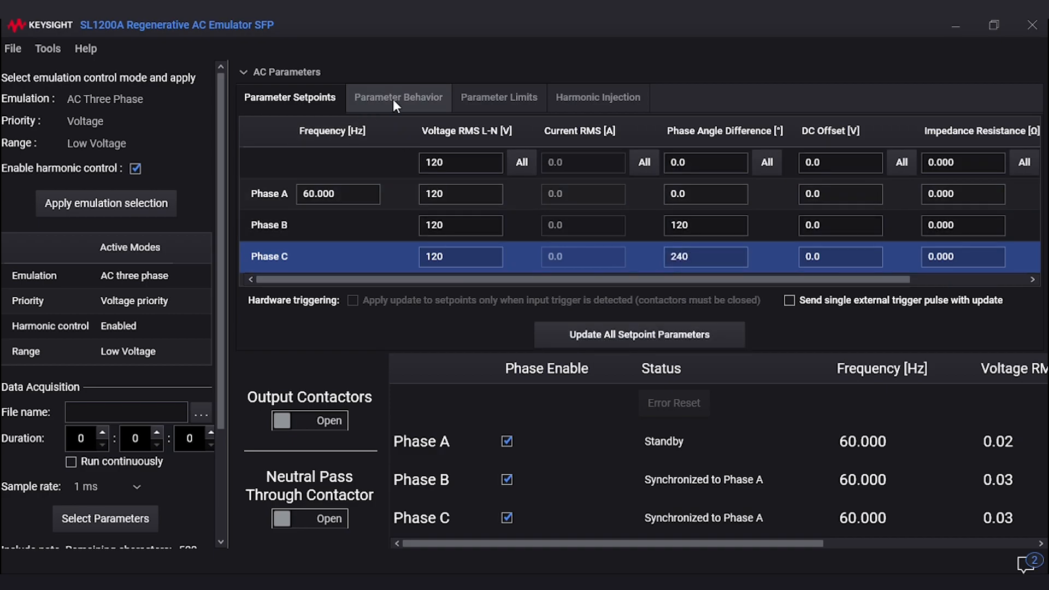
Step: Review the slew-rate behavior settings, then the per-phase voltage, current and power limits
left_click(398, 97)
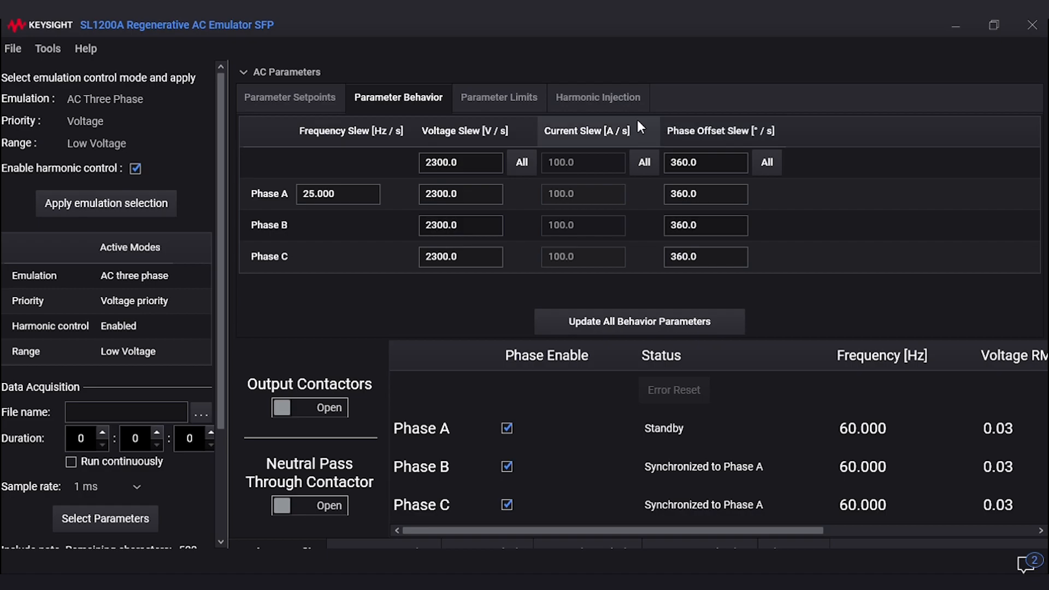
left_click(498, 98)
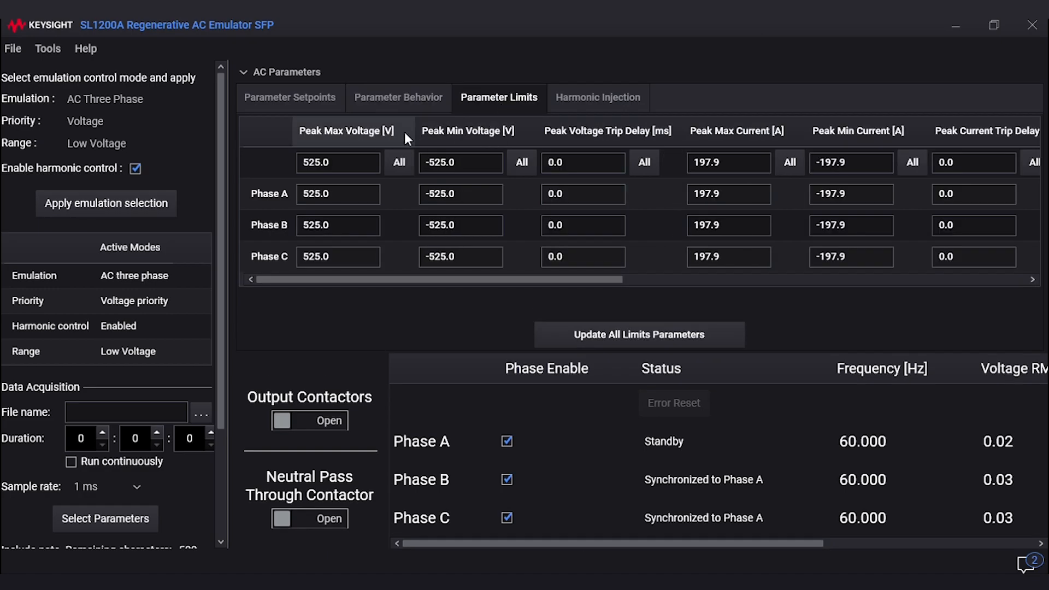
mouse_move(569, 139)
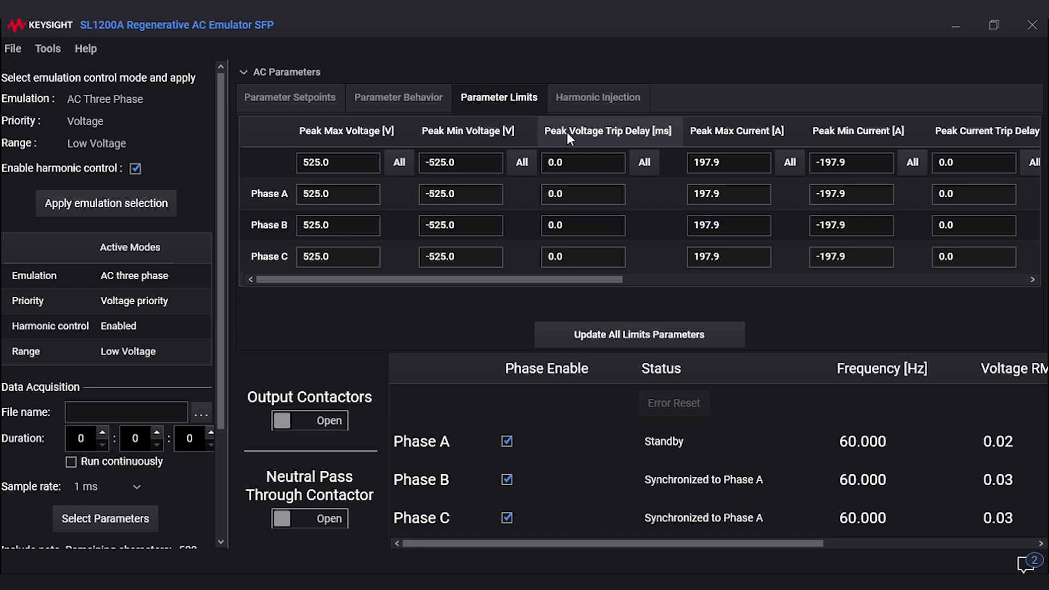
mouse_move(612, 309)
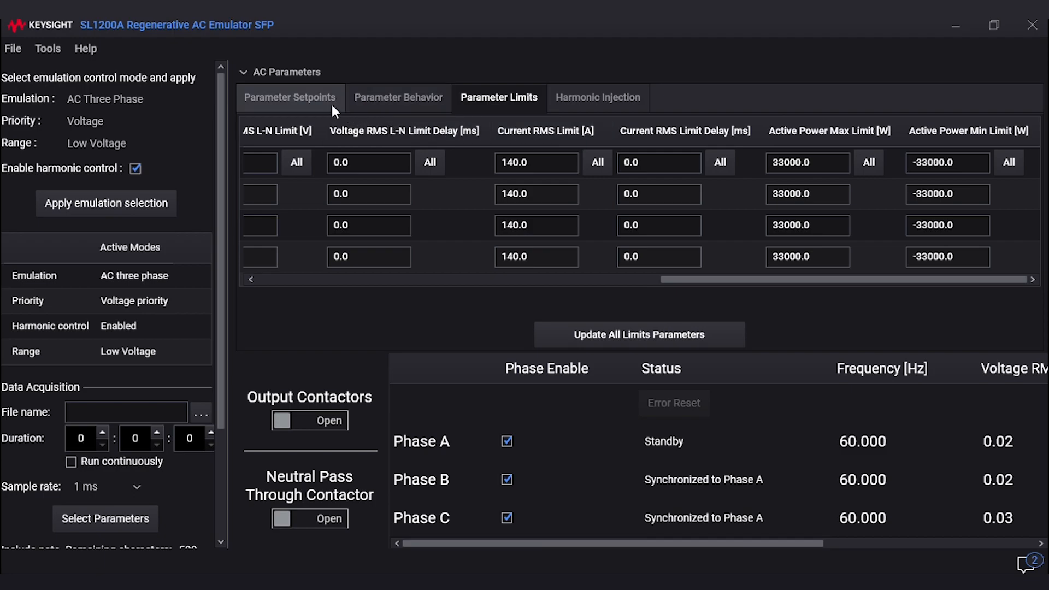
Step: Update all setpoint parameters and close the neutral pass-through and output contactors
left_click(290, 98)
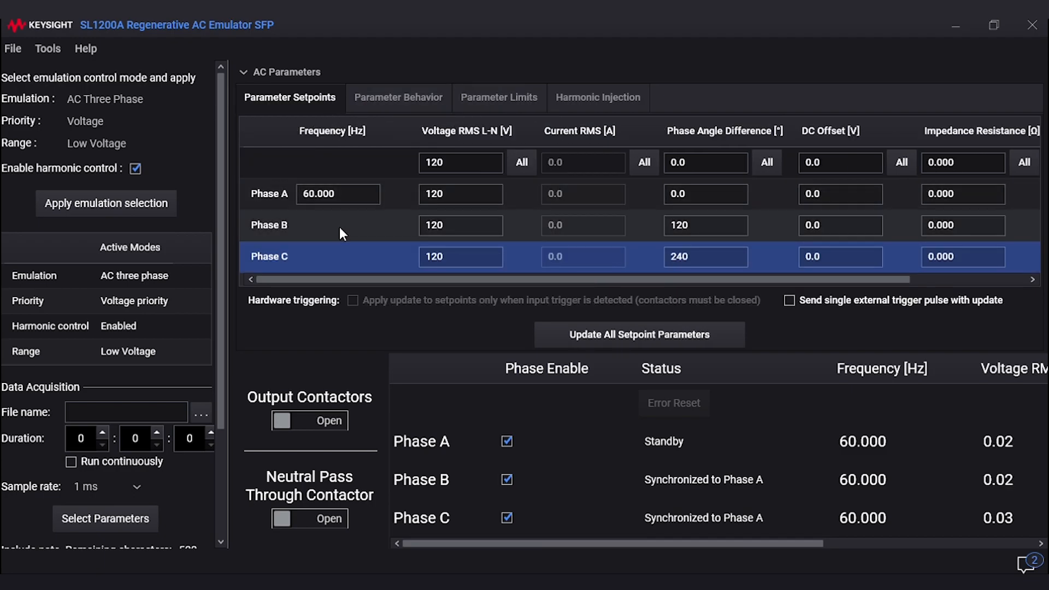
mouse_move(554, 335)
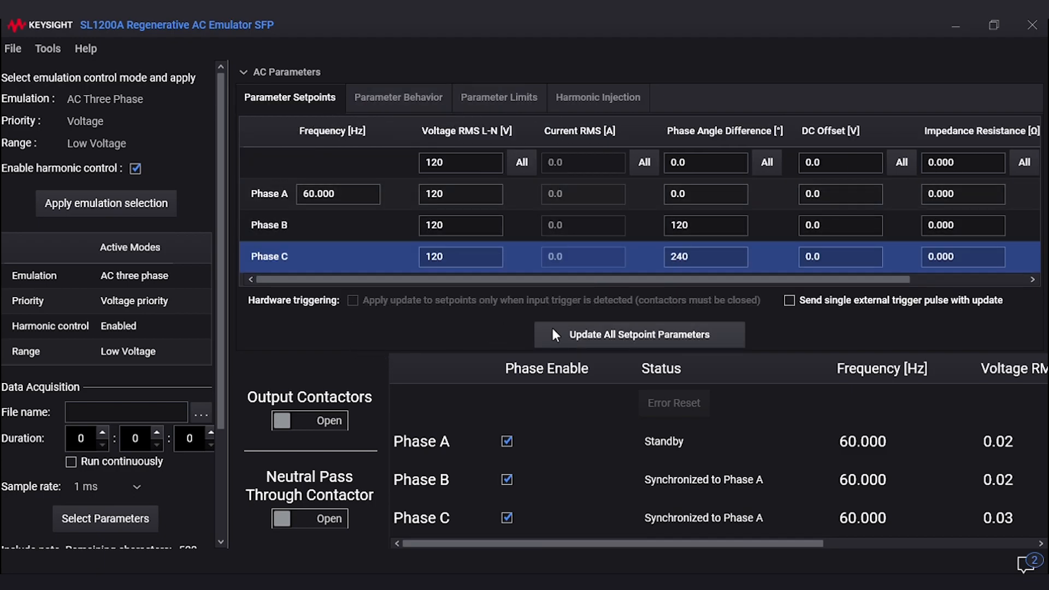
left_click(638, 334)
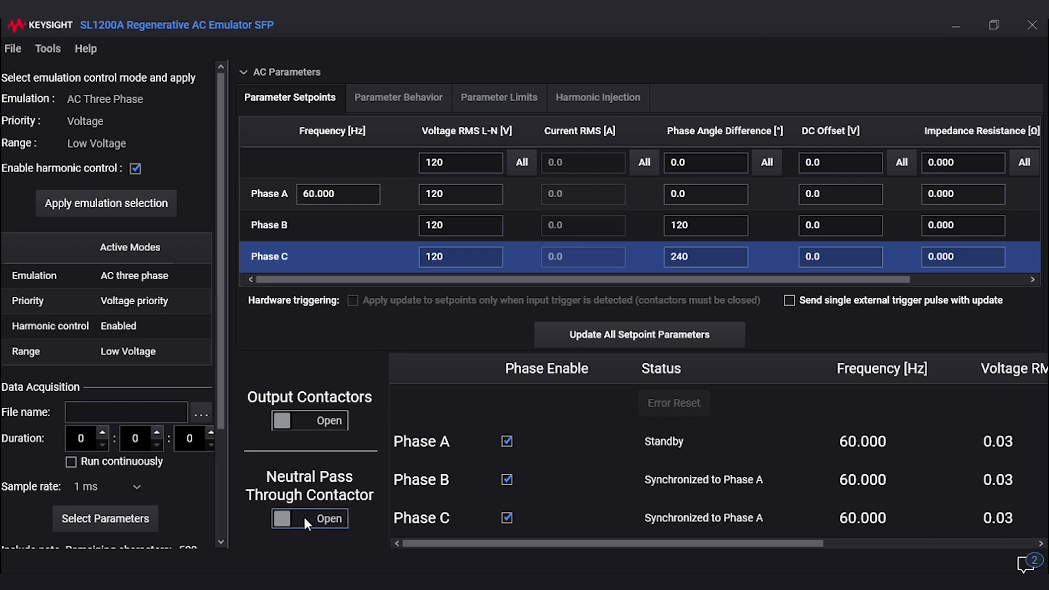
left_click(310, 518)
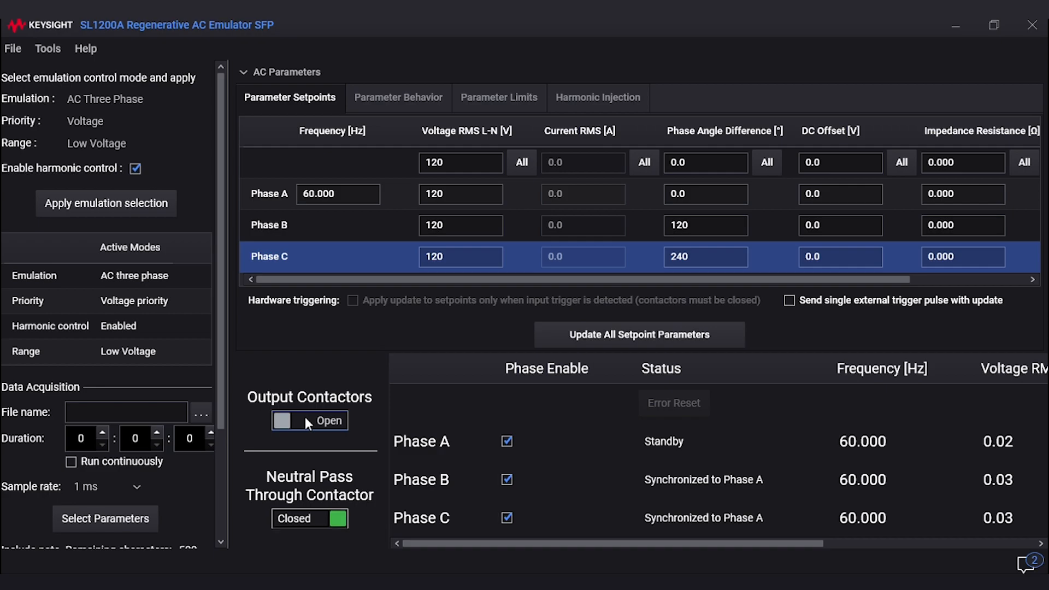
left_click(309, 421)
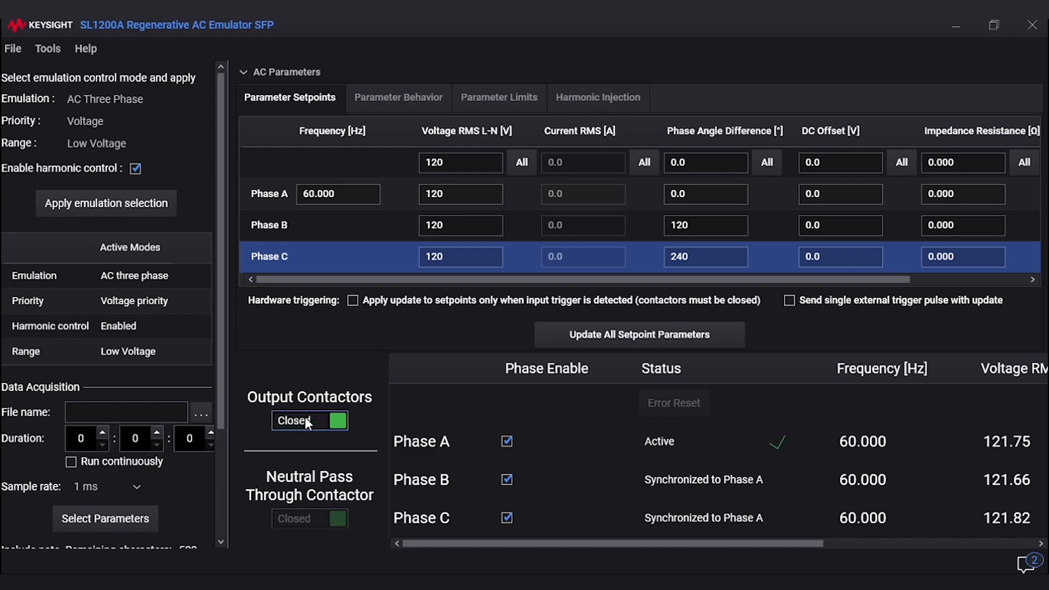